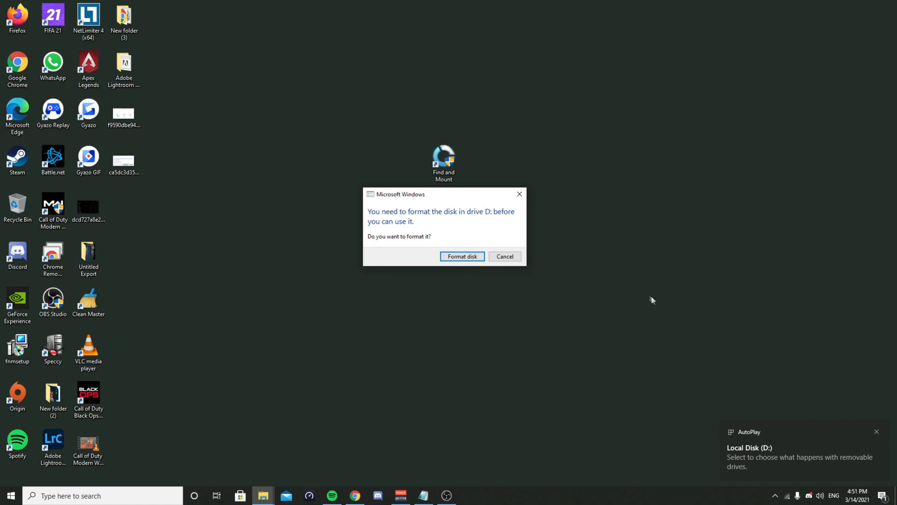
Cancel the Windows prompt asking to format the unreadable external disk
left_click(504, 256)
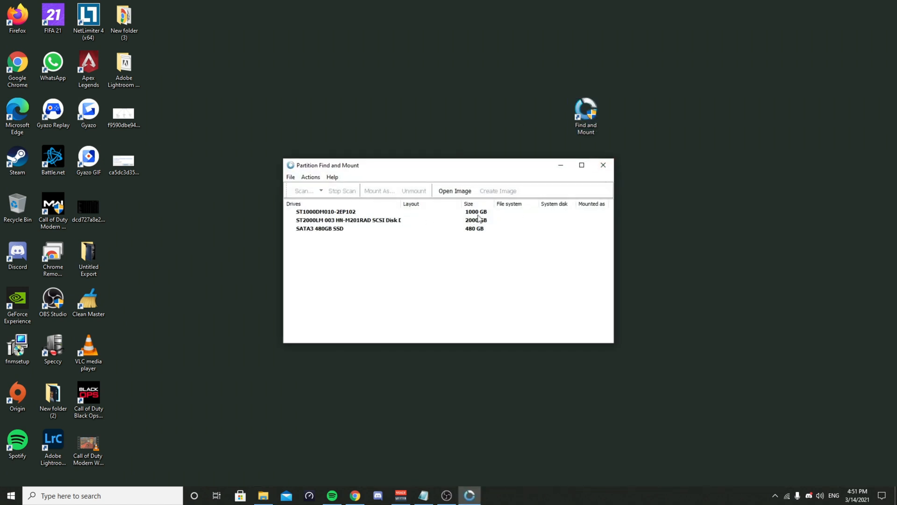
mouse_move(358, 238)
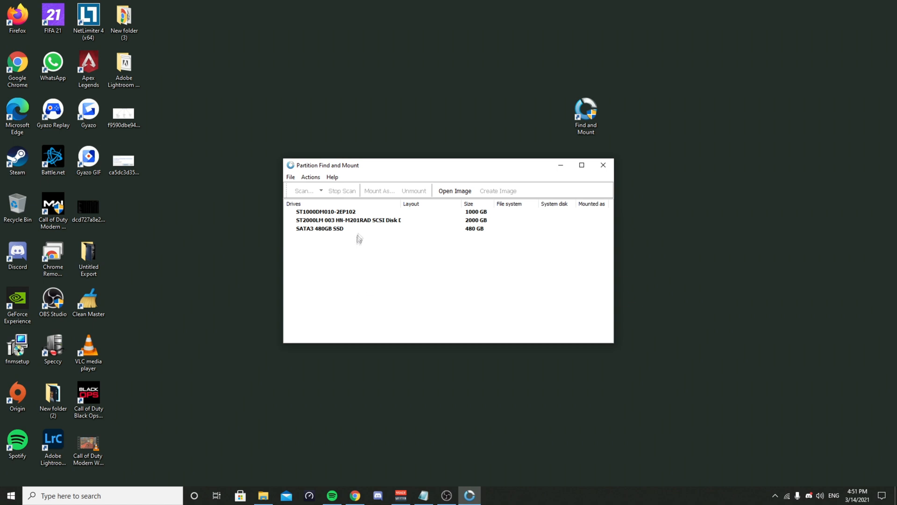
Thorough-scan the 2000 GB disk and select the found 1985 GB NTFS Partition1
left_click(348, 220)
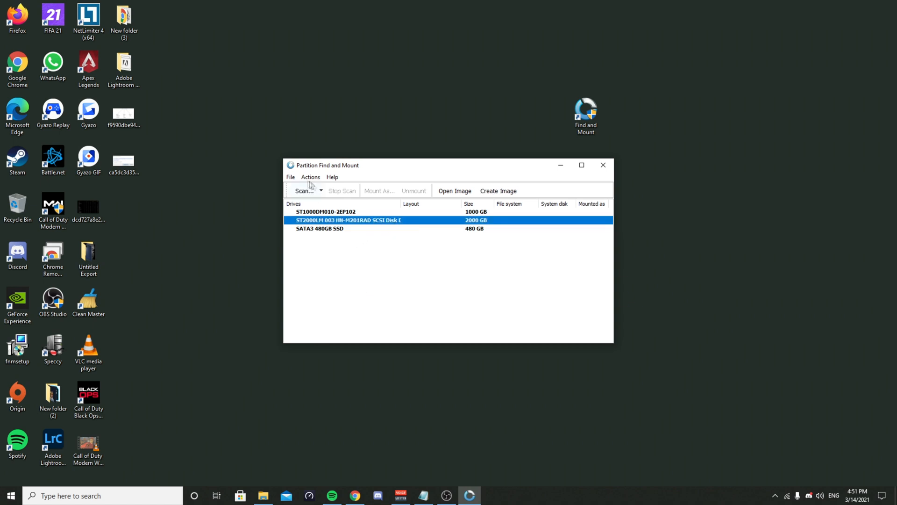
left_click(320, 191)
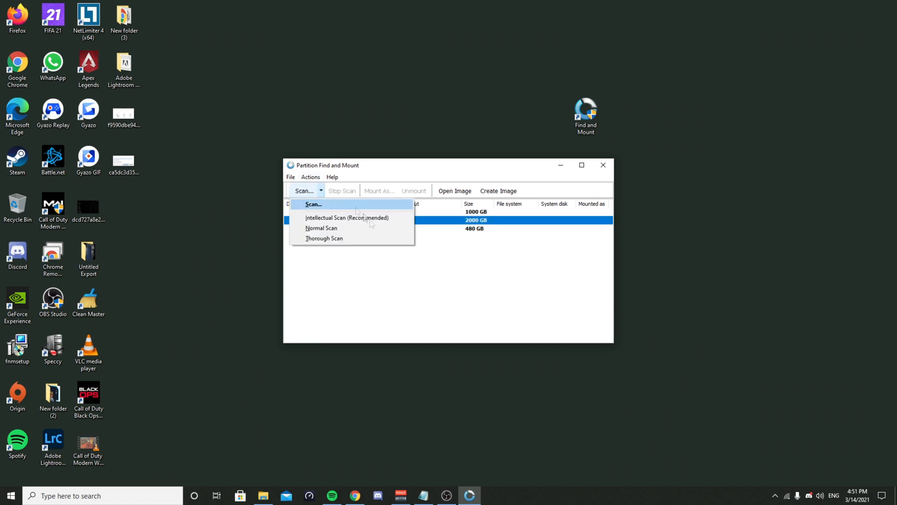
mouse_move(324, 239)
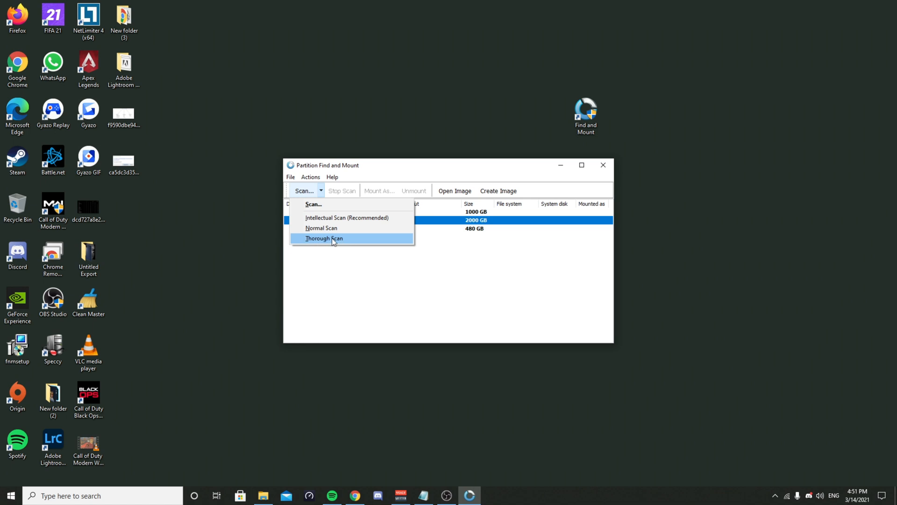
left_click(323, 238)
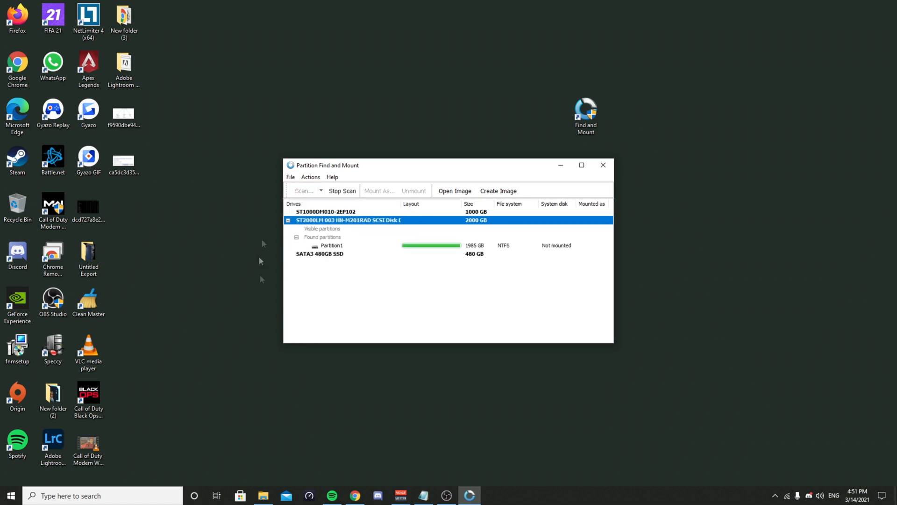
left_click(331, 245)
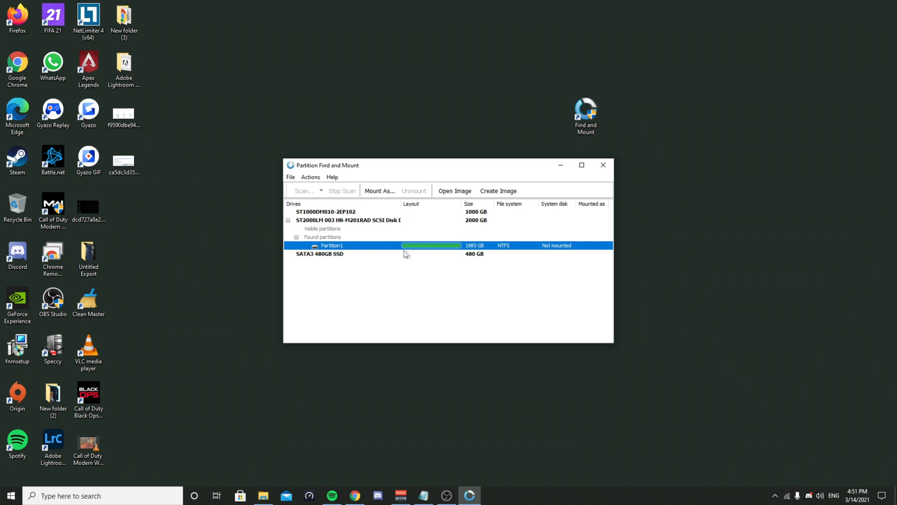
mouse_move(323, 197)
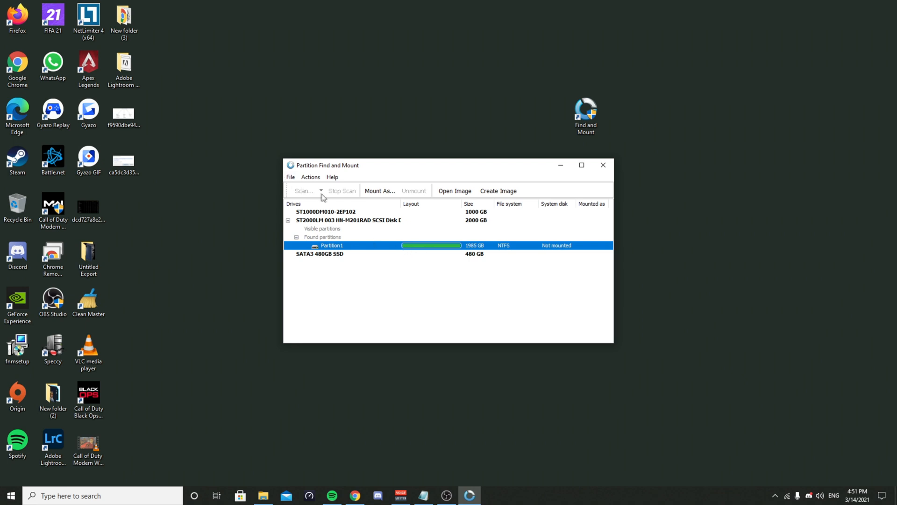
Mount Partition1 as drive A: with 'Open volume in Windows Explorer' kept on
left_click(311, 176)
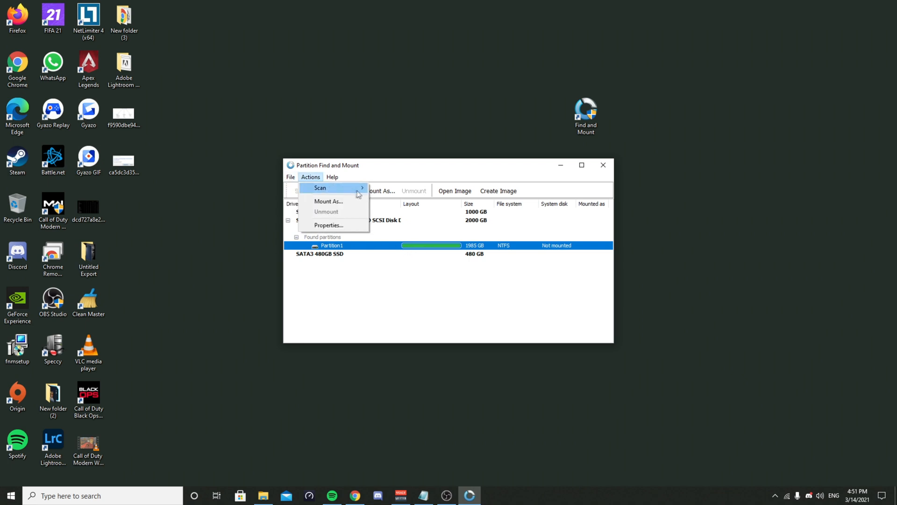
mouse_move(343, 202)
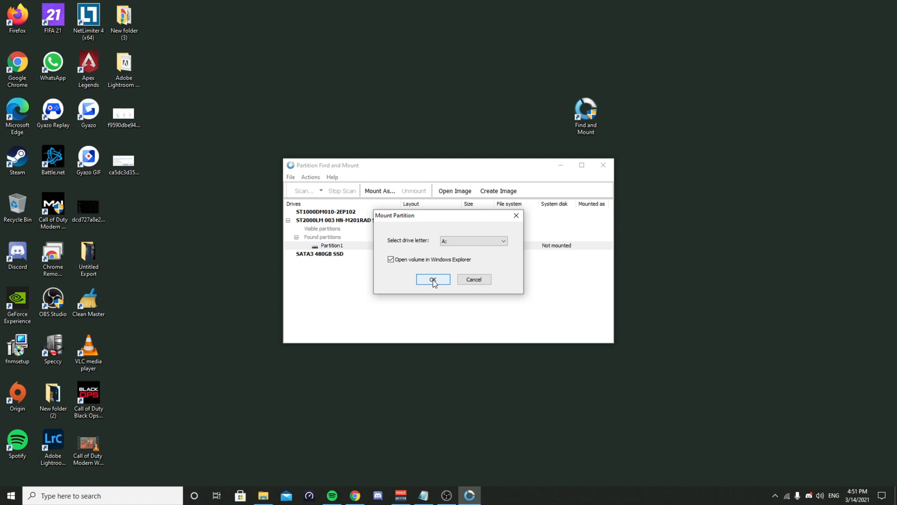
left_click(431, 279)
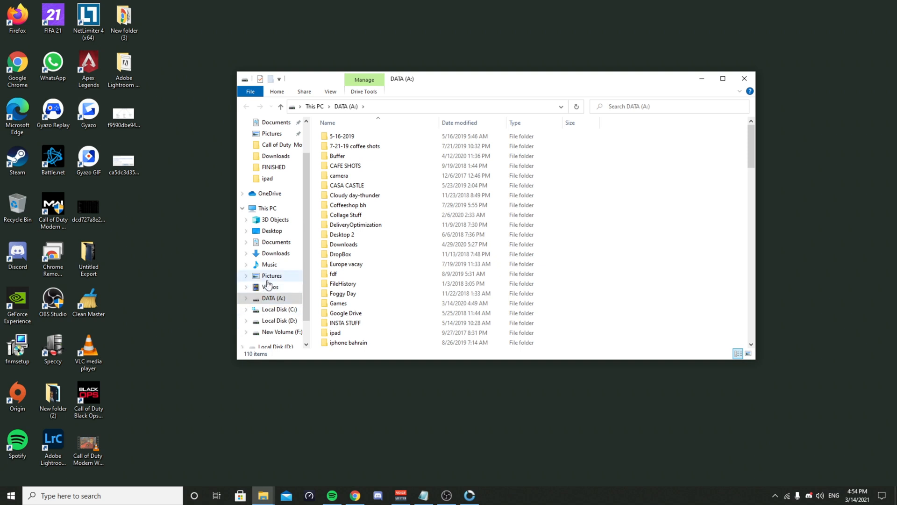
mouse_move(269, 263)
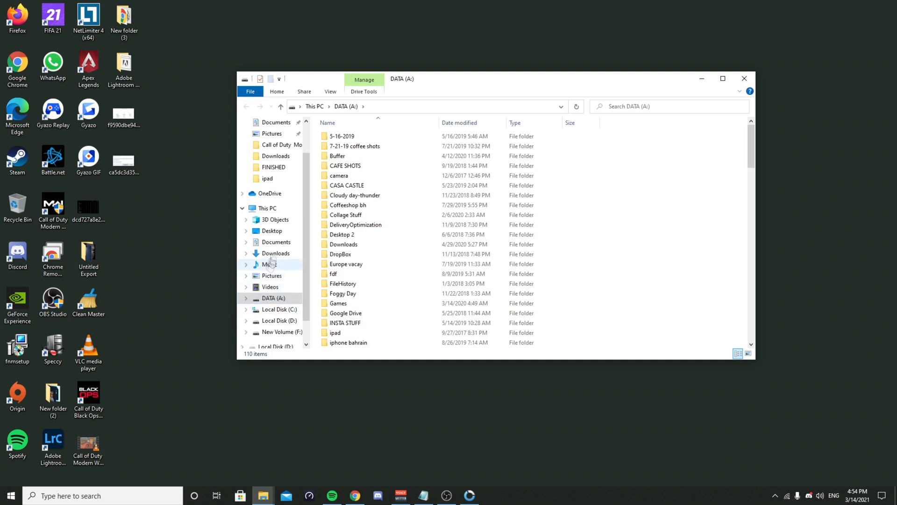
Show This PC and enter the recovered DATA (A:) drive, 1.23 TB free of 1.80 TB
left_click(267, 208)
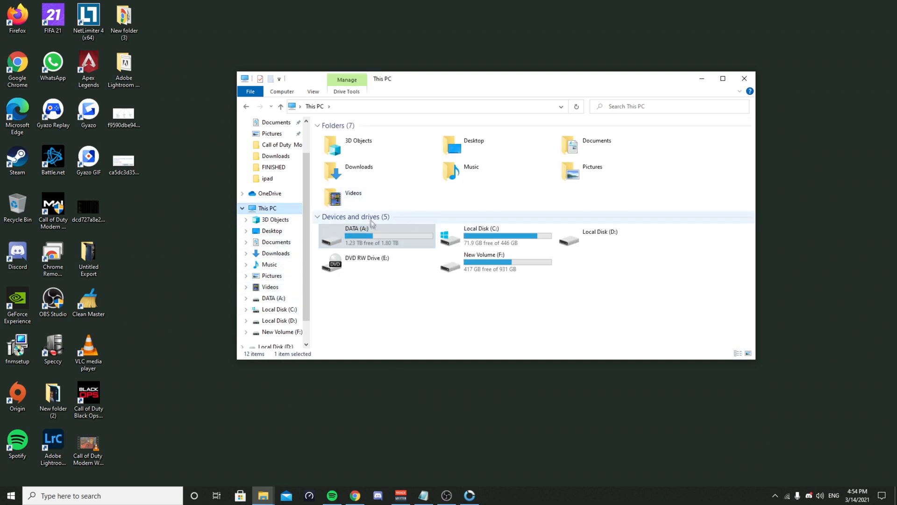
mouse_move(372, 235)
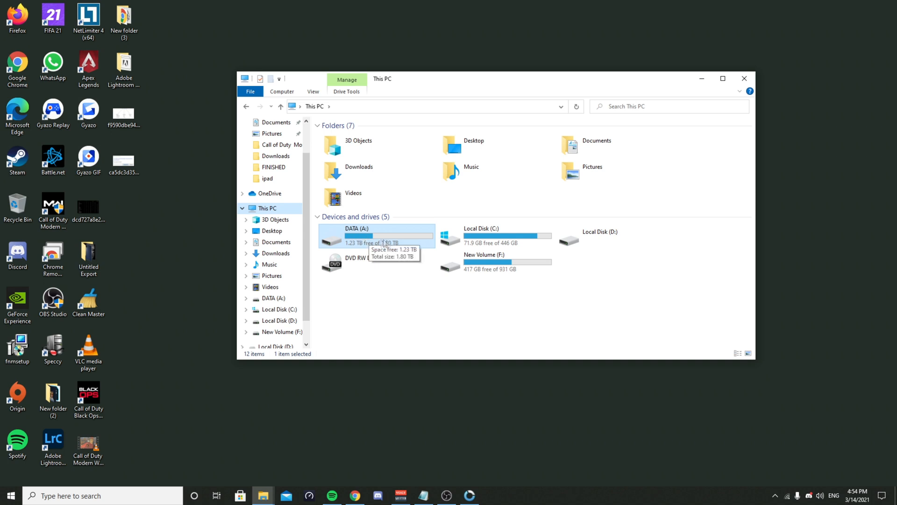
double_click(388, 235)
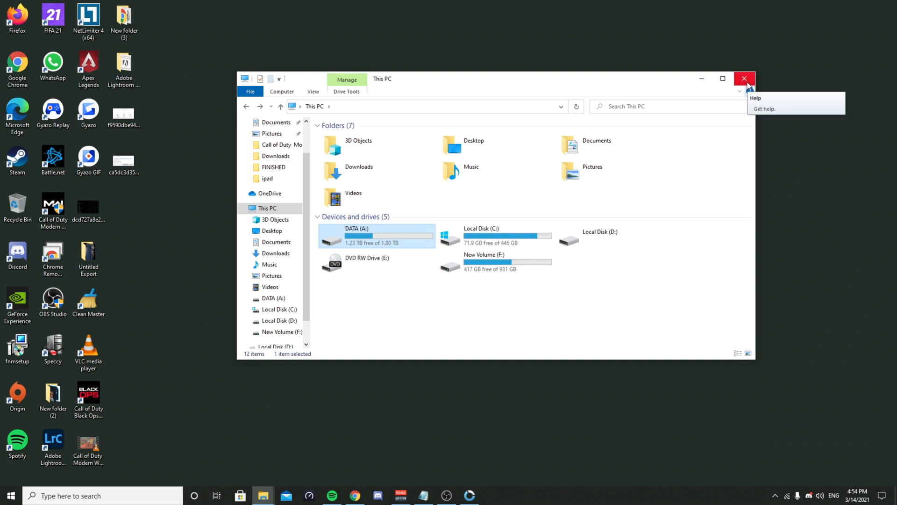
mouse_move(744, 79)
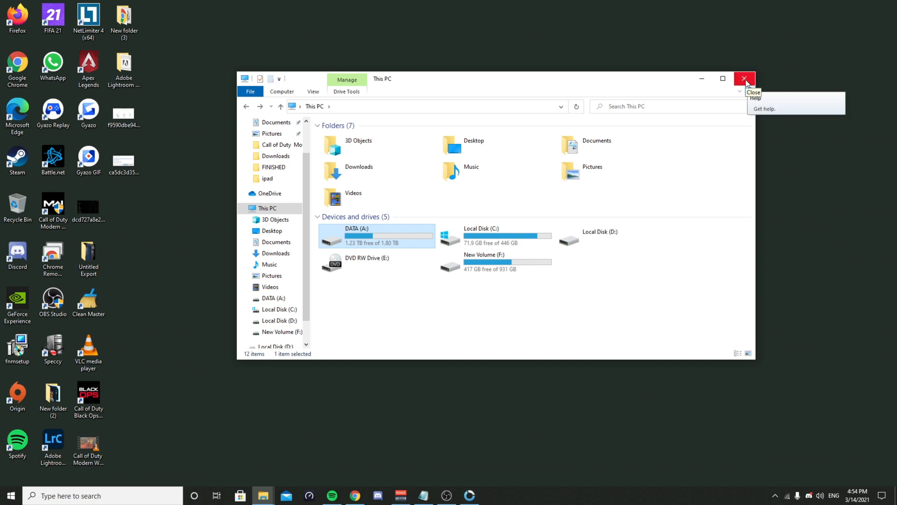